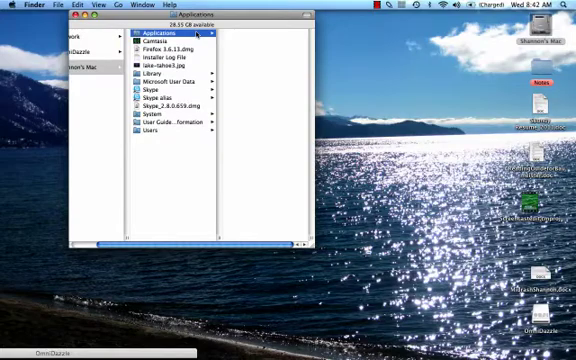
# Browse the Applications folder in Finder, scrolling down to locate iMovie HD
pyautogui.click(160, 32)
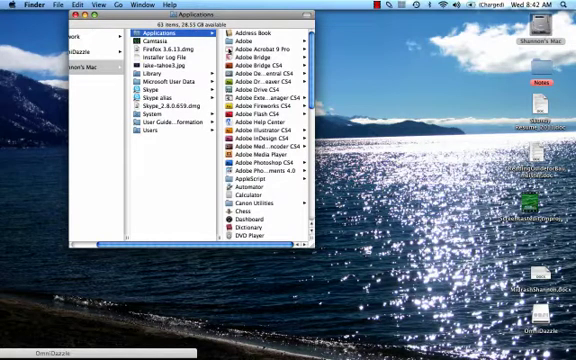
pyautogui.scroll(-3)
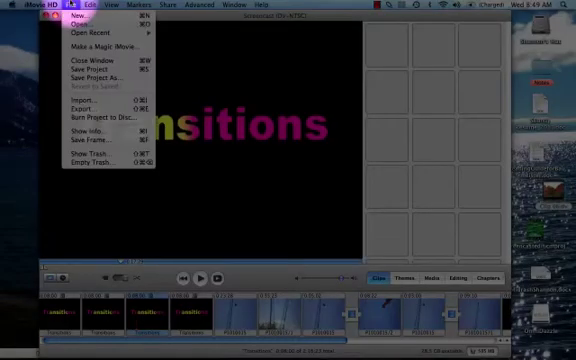
pyautogui.moveTo(76, 24)
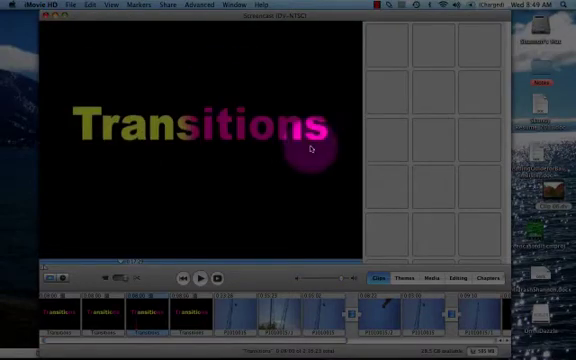
# Load the Transitions project so its title clip and timeline clips appear
pyautogui.click(72, 4)
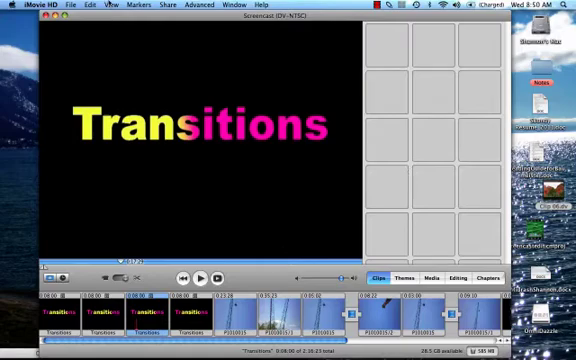
pyautogui.click(68, 4)
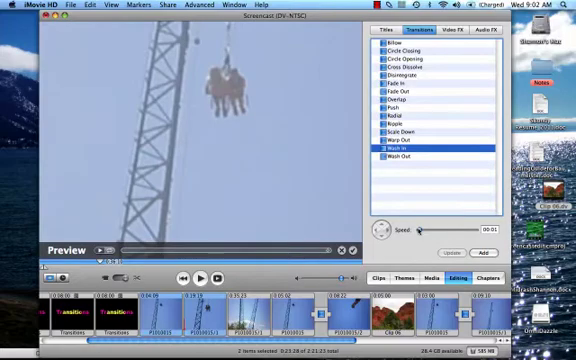
# Drop the selected transition between the two timeline clips and preview its effect
pyautogui.moveTo(420, 228); pyautogui.dragTo(444, 228)
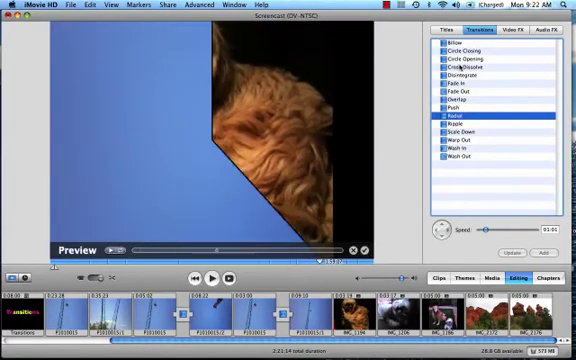
pyautogui.click(470, 74)
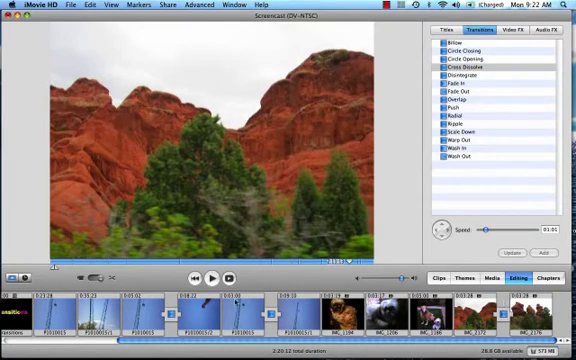
# Play the movie through the new transition, ending on the red-rock clip
pyautogui.click(212, 276)
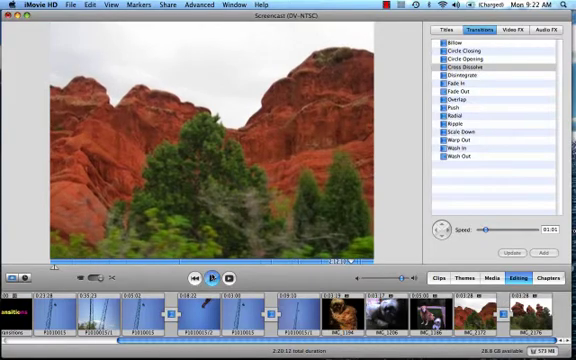